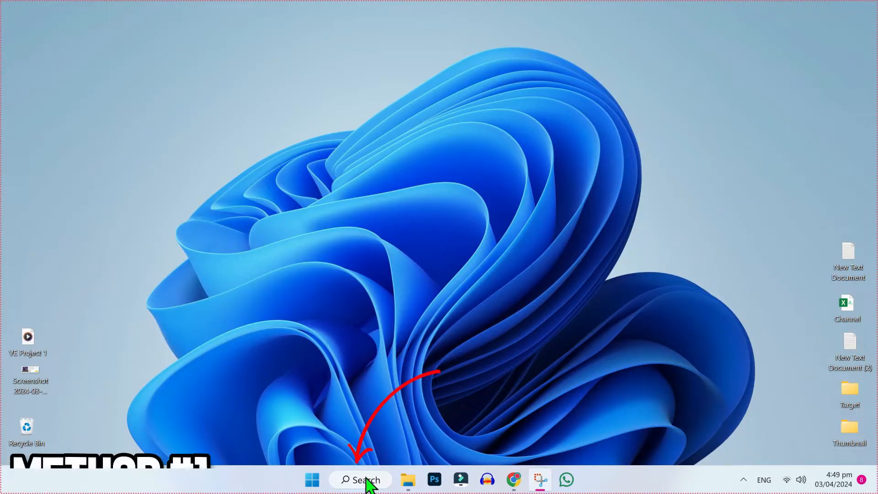
- Search for the Run command from the taskbar to enter appwiz.cpl
click(360, 480)
text(appwiz.cpl)
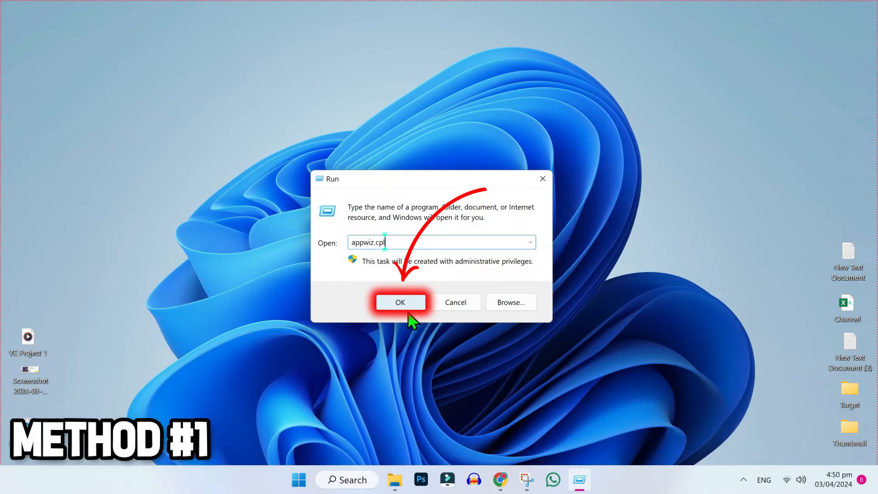
- Confirm appwiz.cpl to open Programs and Features and scroll the installed programs list
click(400, 302)
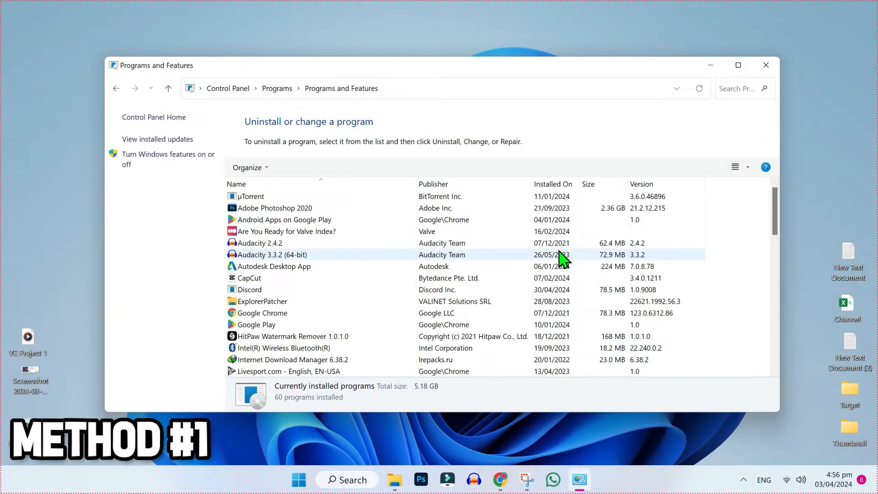
scroll(down, 3)
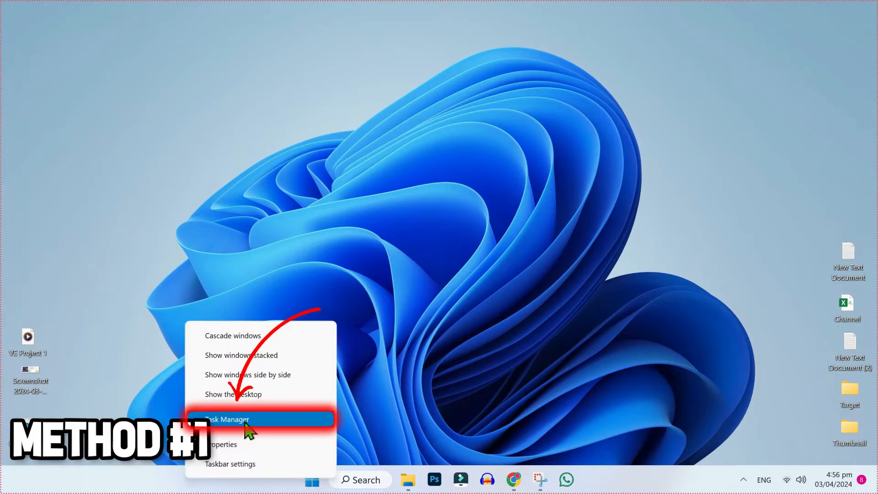
- End the Windows Explorer process in Task Manager
click(226, 420)
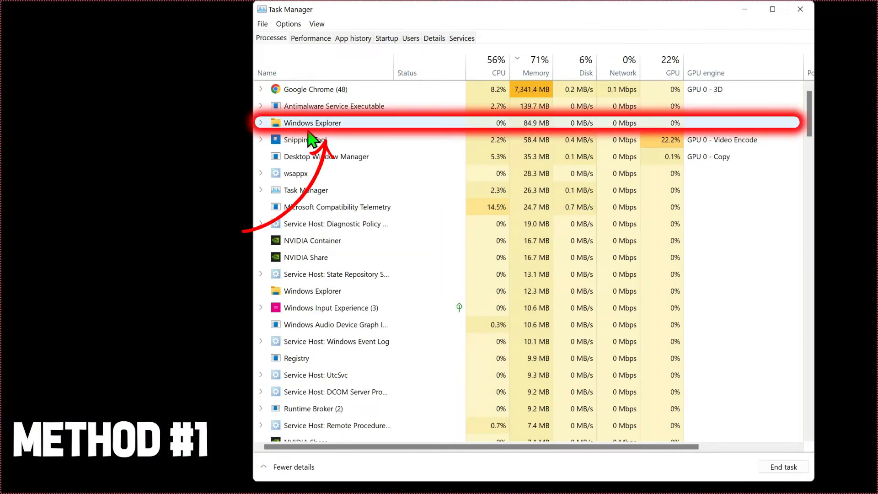
right_click(297, 274)
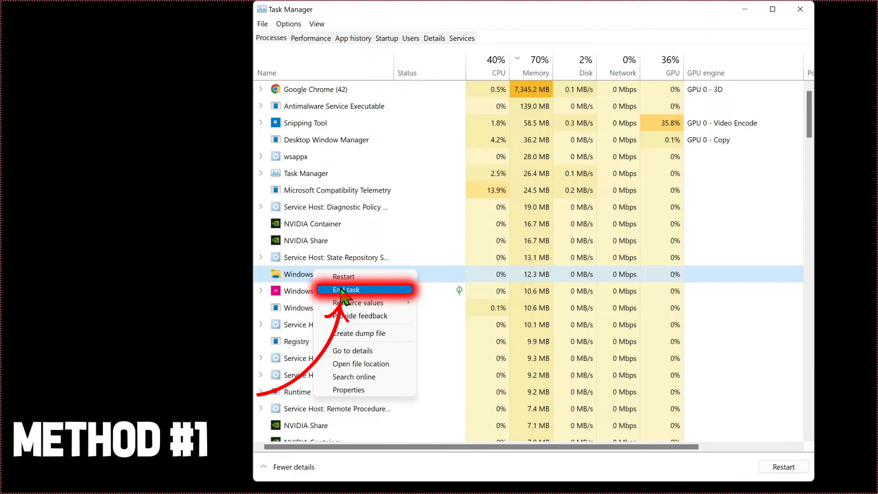
click(347, 290)
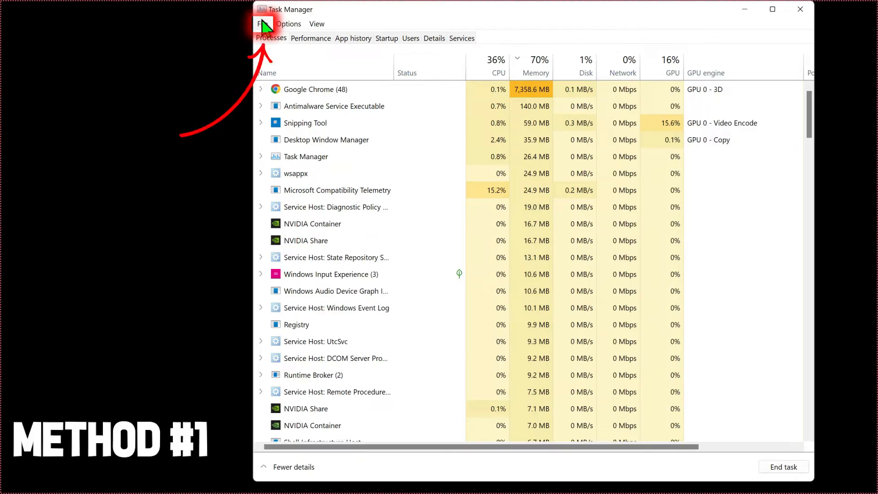
- Relaunch explorer as a new task and open the downloaded zip showing three MOV files
click(262, 24)
text(explorer)
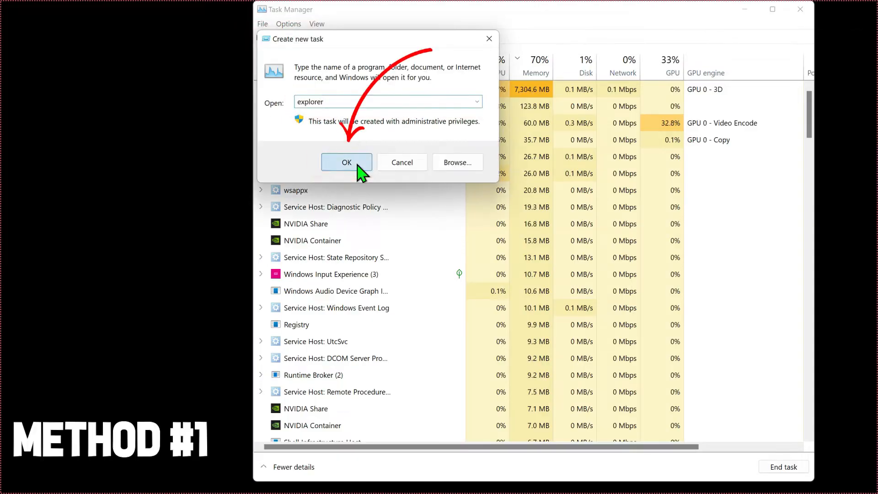
click(347, 162)
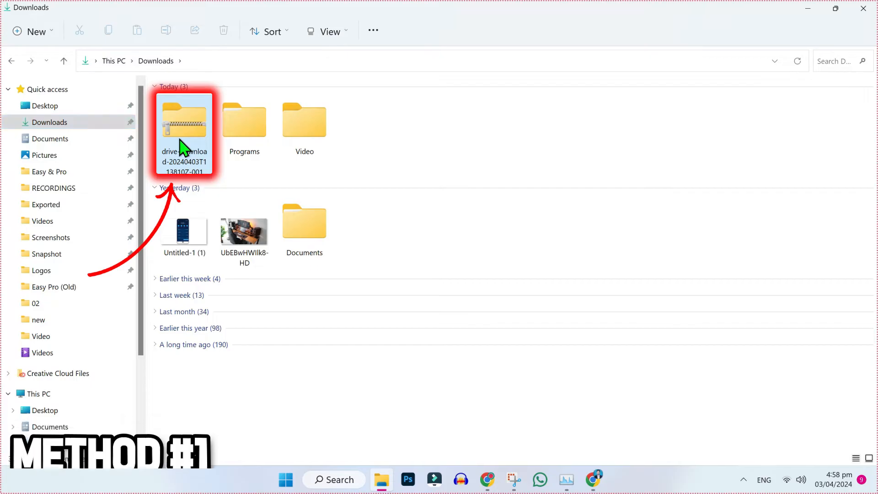
double_click(184, 120)
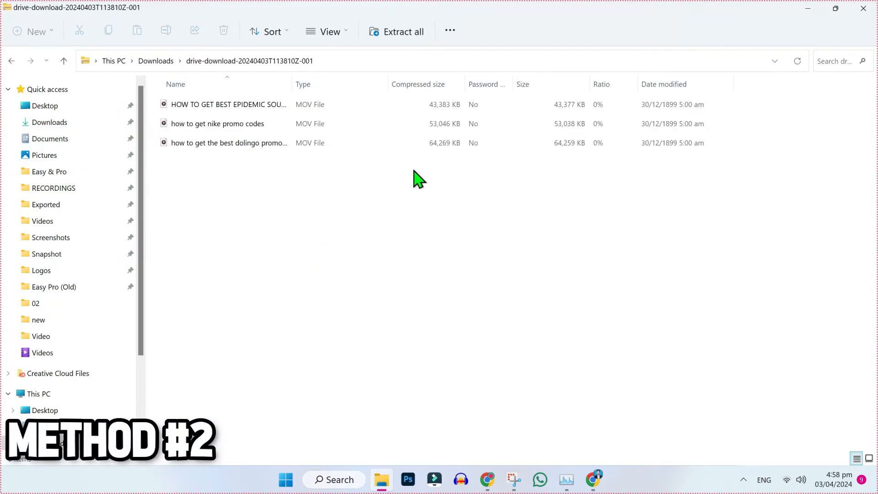
click(593, 479)
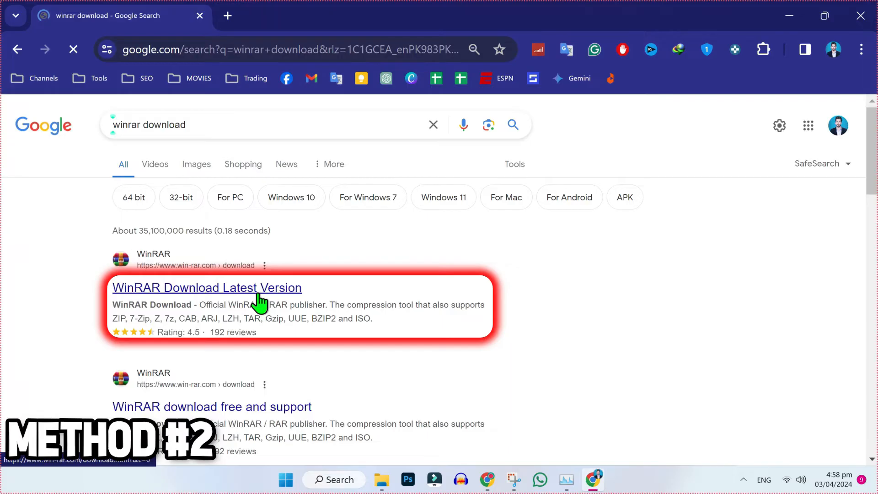
- Download and install WinRAR from its official page, then open the zip archive with WinRAR
click(208, 288)
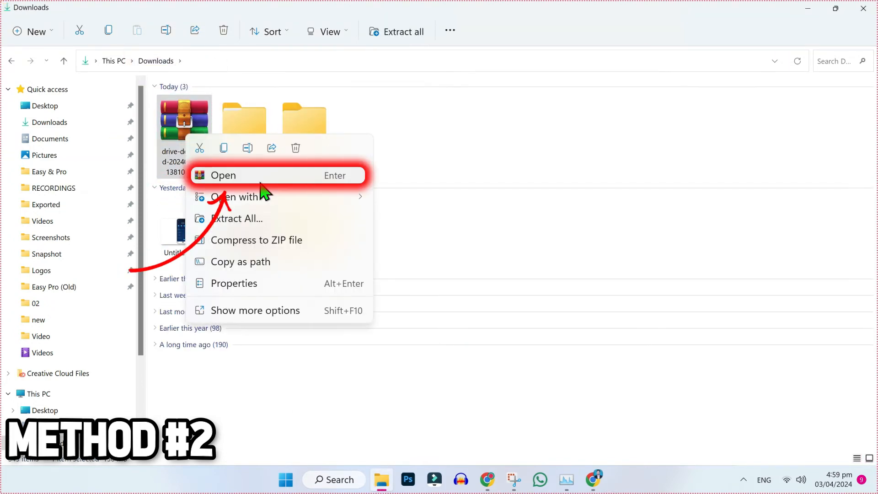
click(223, 175)
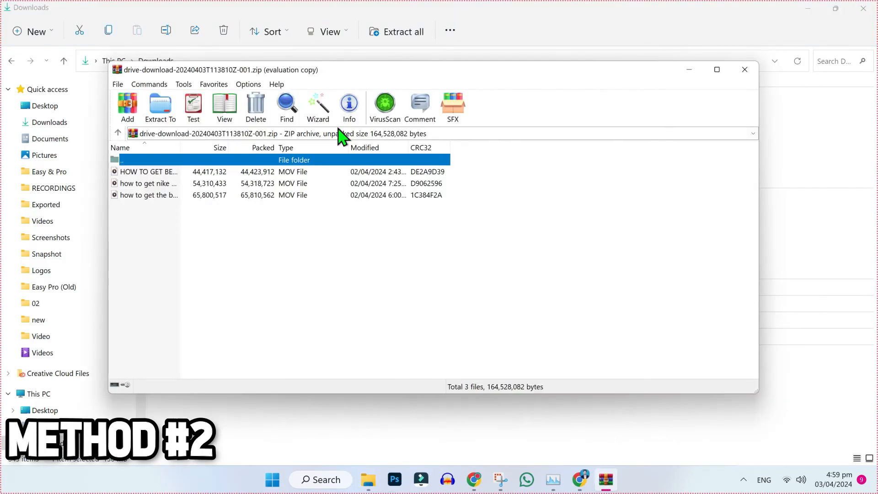
- Launch Tools > Repair archive on the zip, treating the corrupt archive as ZIP
click(184, 84)
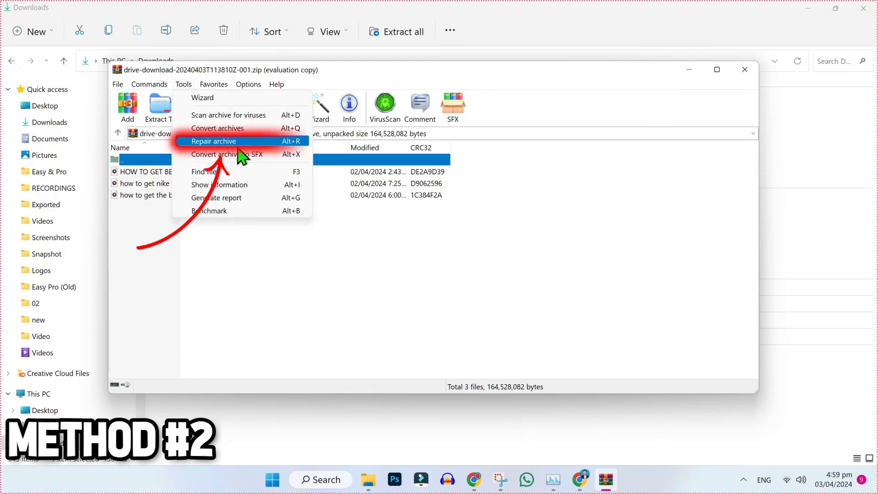
click(223, 141)
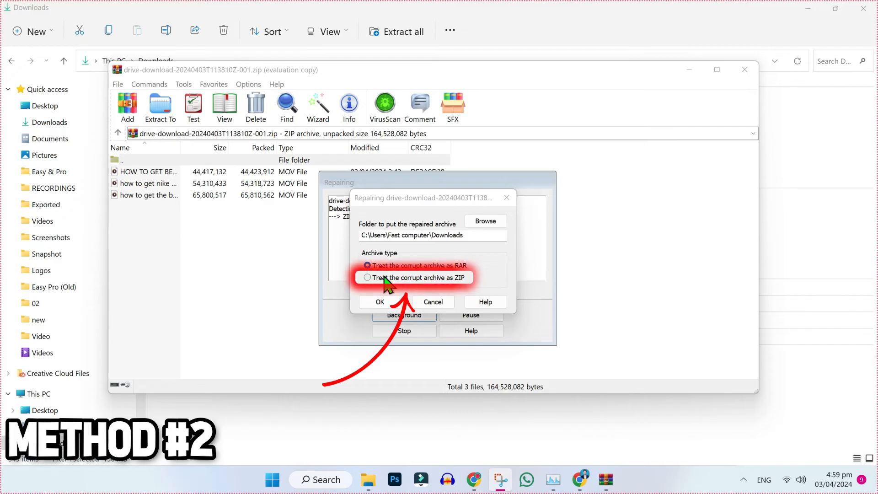